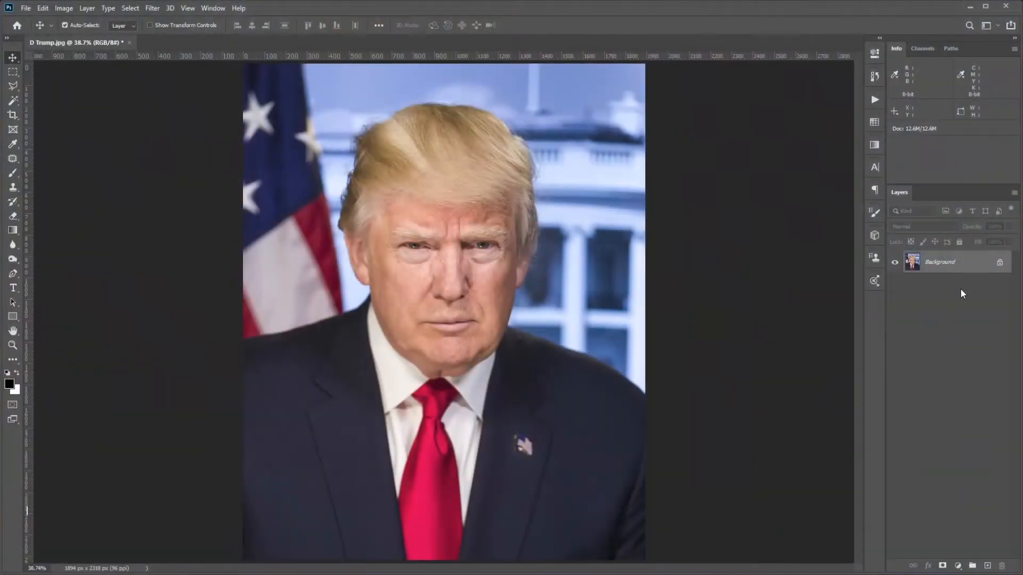
# Step: Convert the locked Background layer into a smart object named Layer 0
pyautogui.rightClick(940, 262)
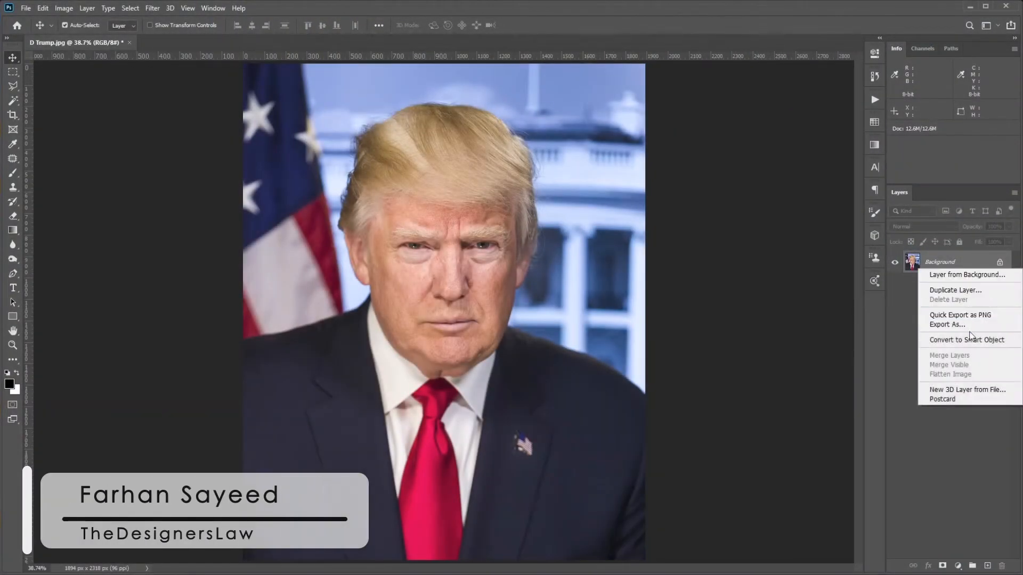
pyautogui.click(966, 338)
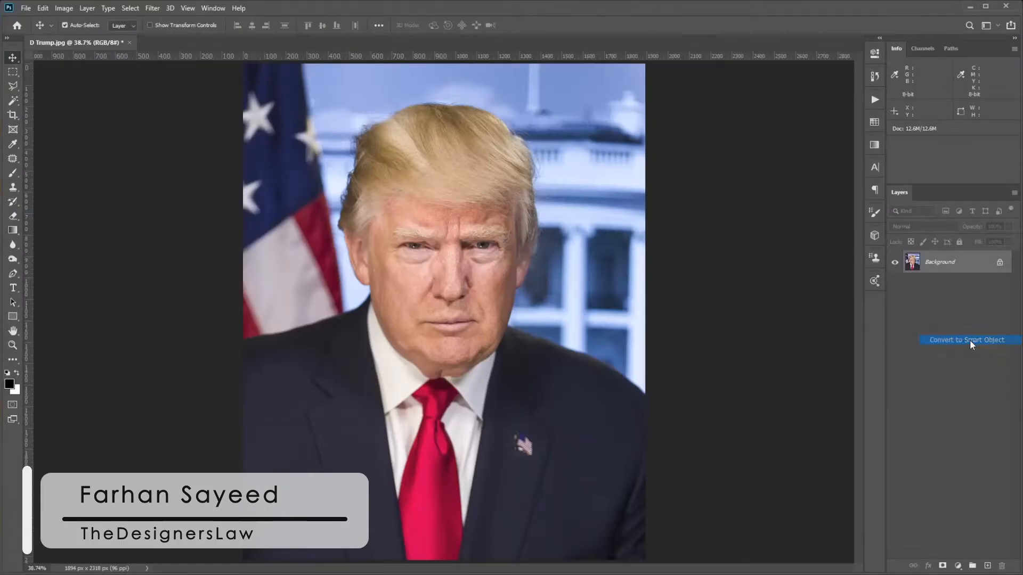
pyautogui.click(969, 340)
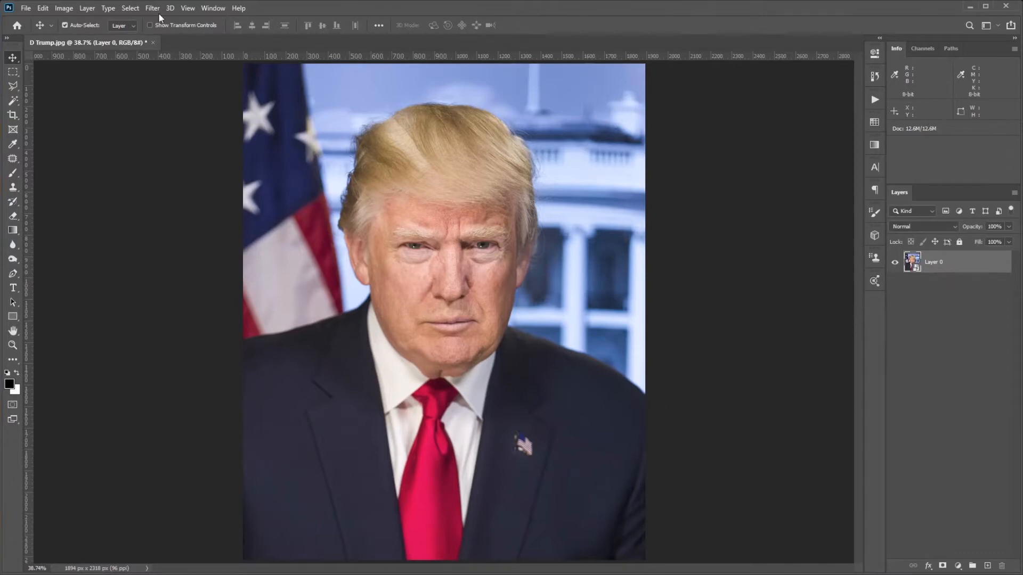
# Step: Apply the Liquify filter and expand the Face-Aware Mouth controls, nudging the Smile slider
pyautogui.click(152, 8)
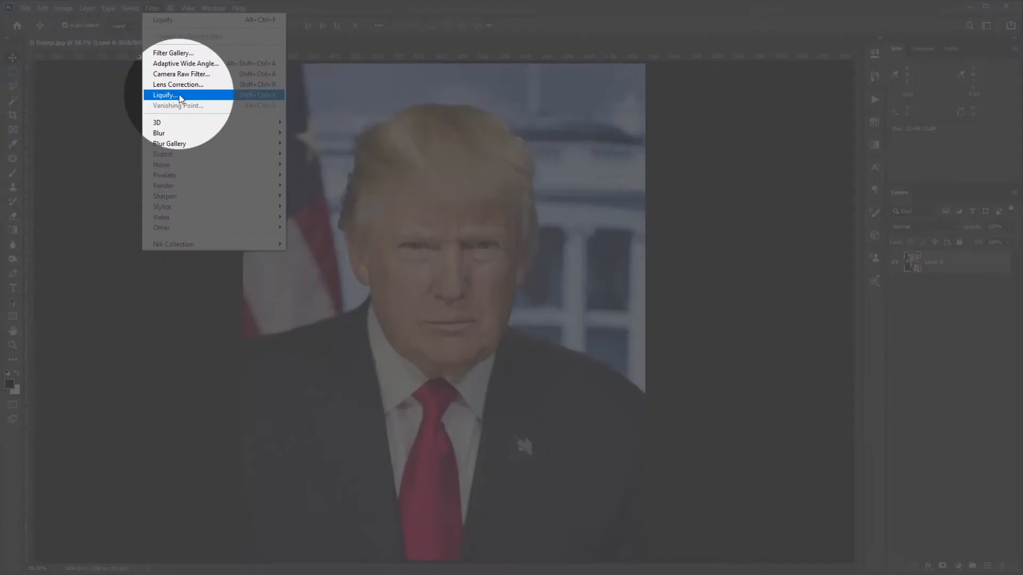
pyautogui.click(164, 94)
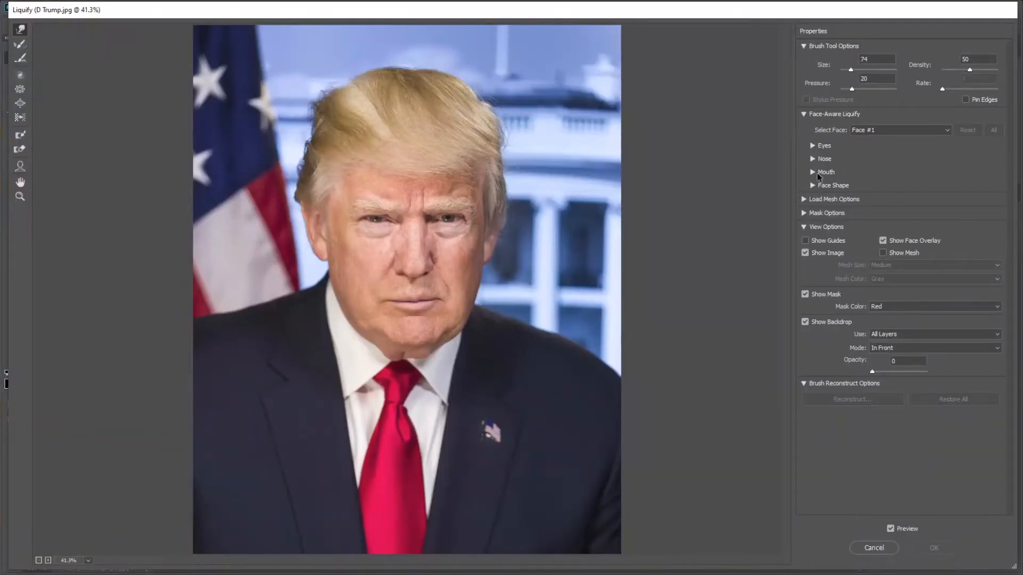
pyautogui.click(812, 171)
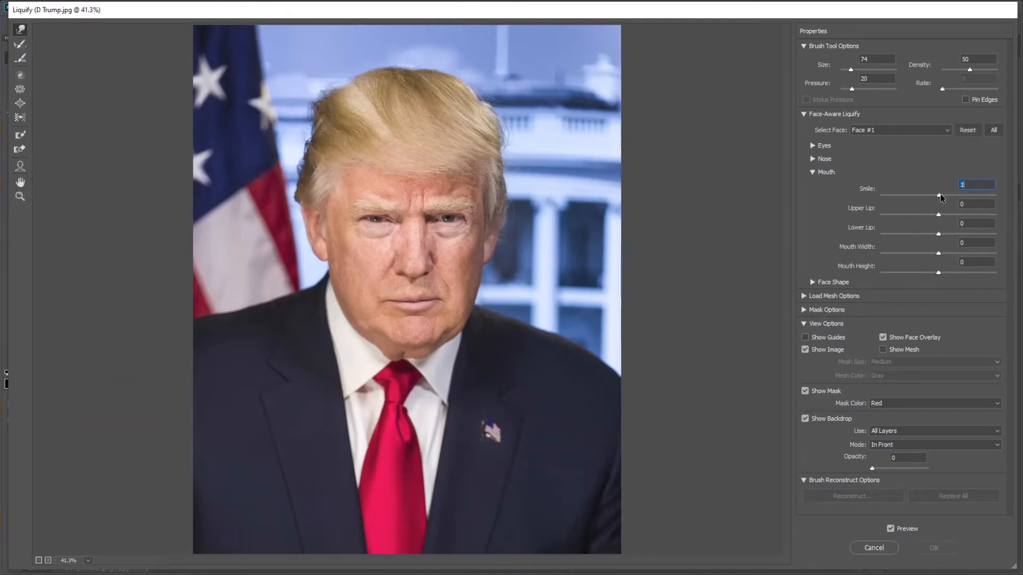
pyautogui.moveTo(910, 196); pyautogui.dragTo(995, 196)
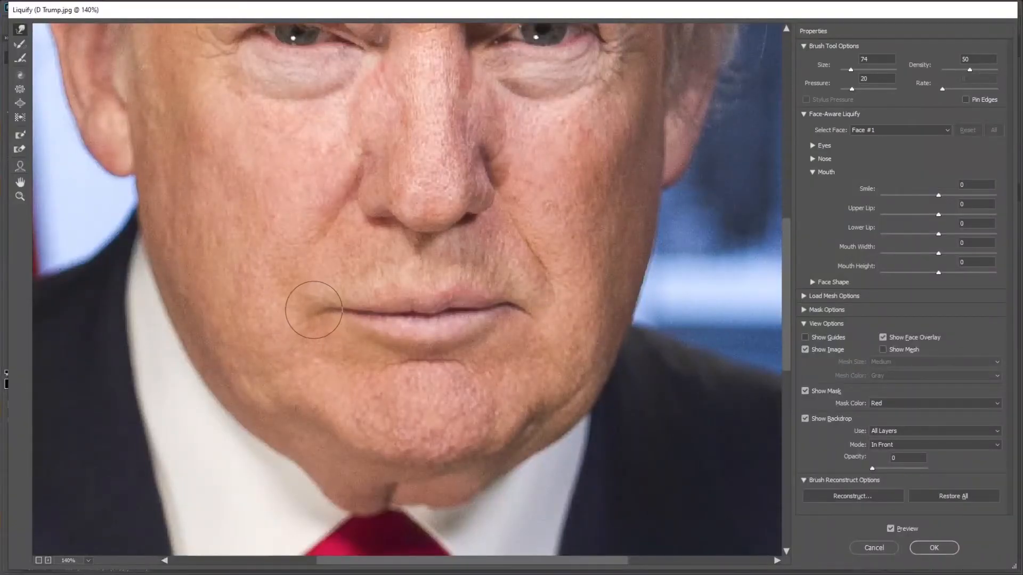
pyautogui.moveTo(313, 311); pyautogui.dragTo(499, 297)
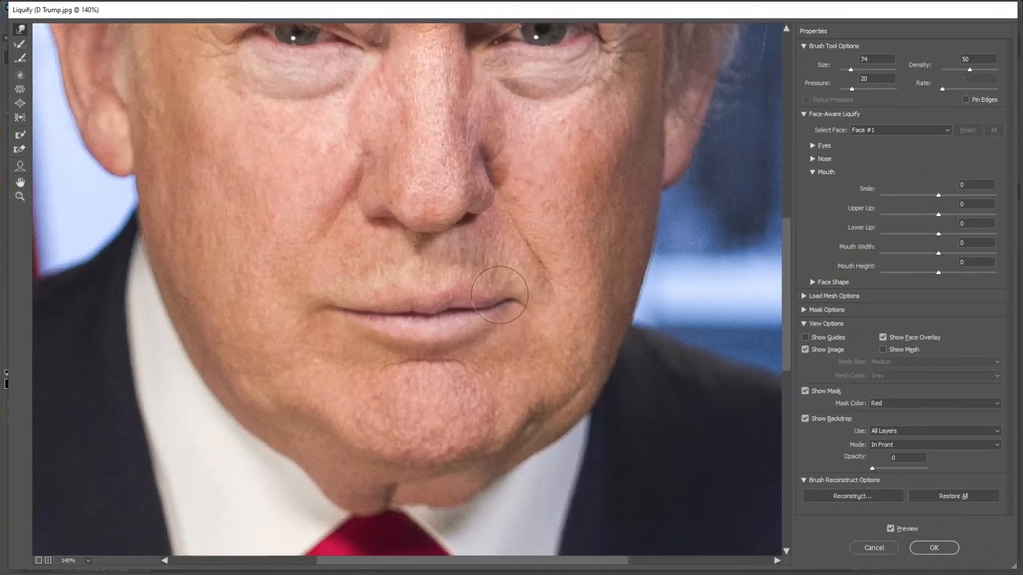
pyautogui.moveTo(498, 295); pyautogui.dragTo(320, 307)
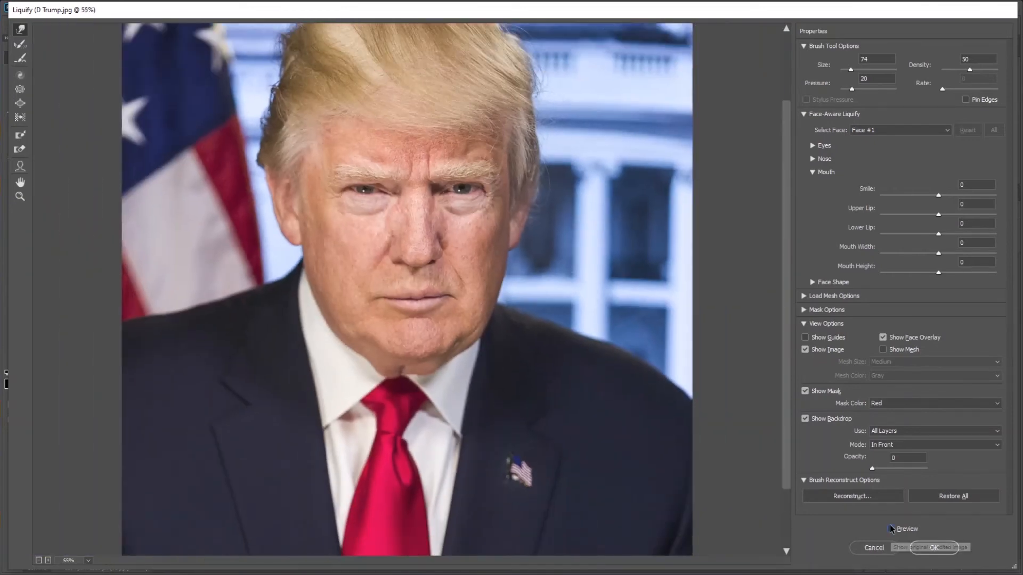
# Step: Raise Smile to 99, compare with Preview, and commit Liquify as a smart filter on Layer 0
pyautogui.click(891, 529)
pyautogui.write('99')
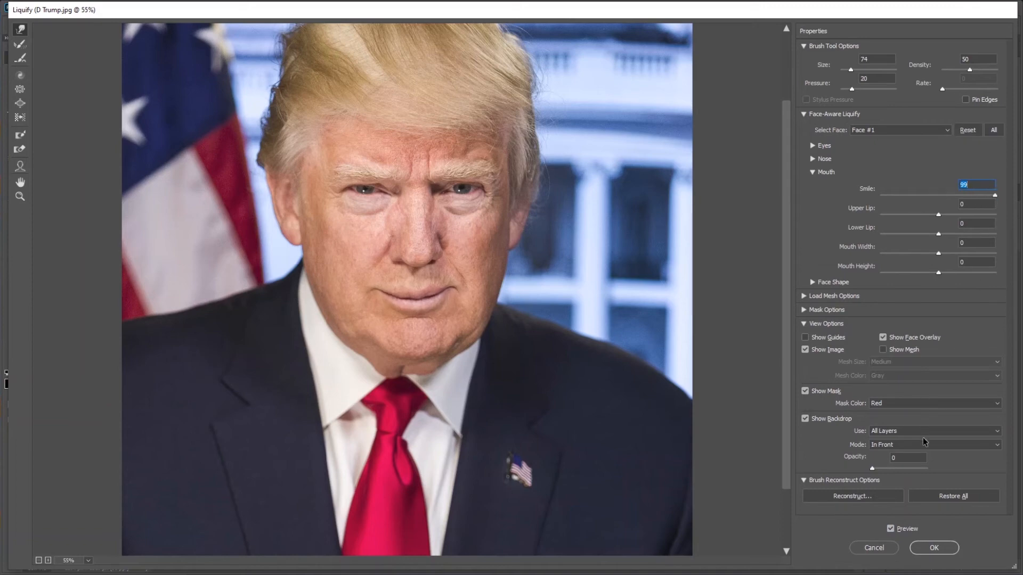
pyautogui.click(890, 528)
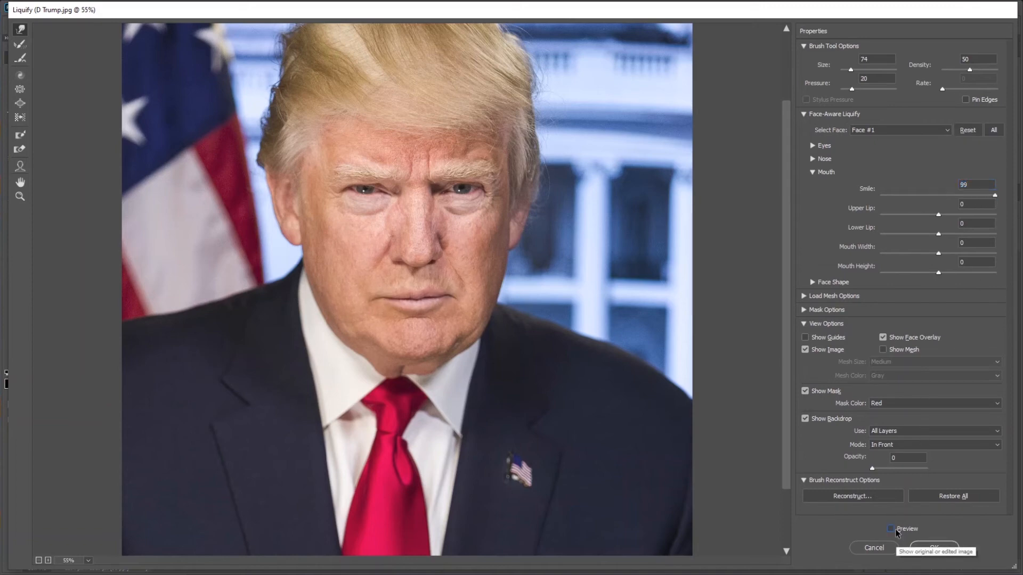
pyautogui.click(930, 546)
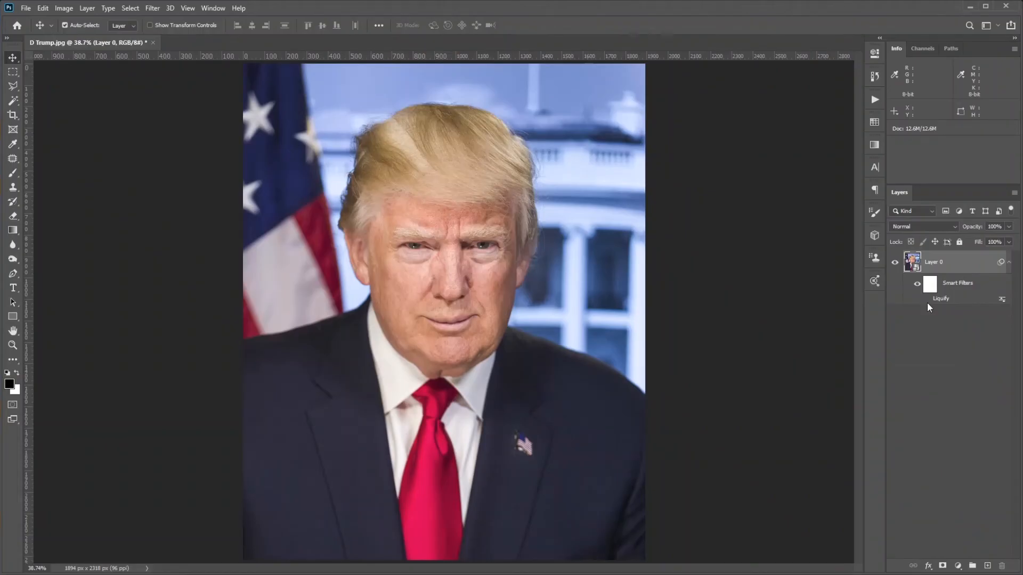